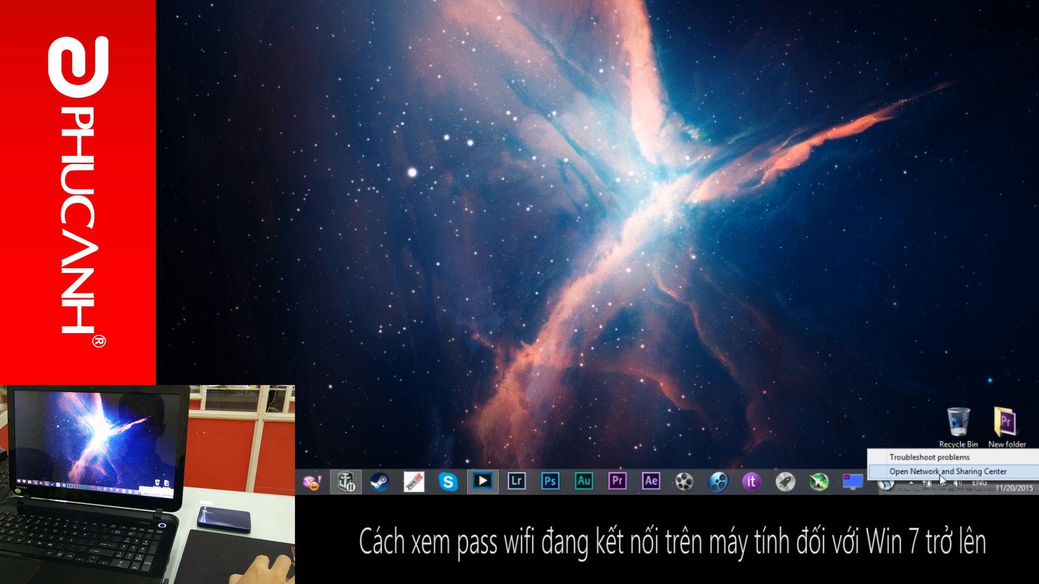
# - Bring up Network and Sharing Center from the network tray icon's menu
pyautogui.click(944, 472)
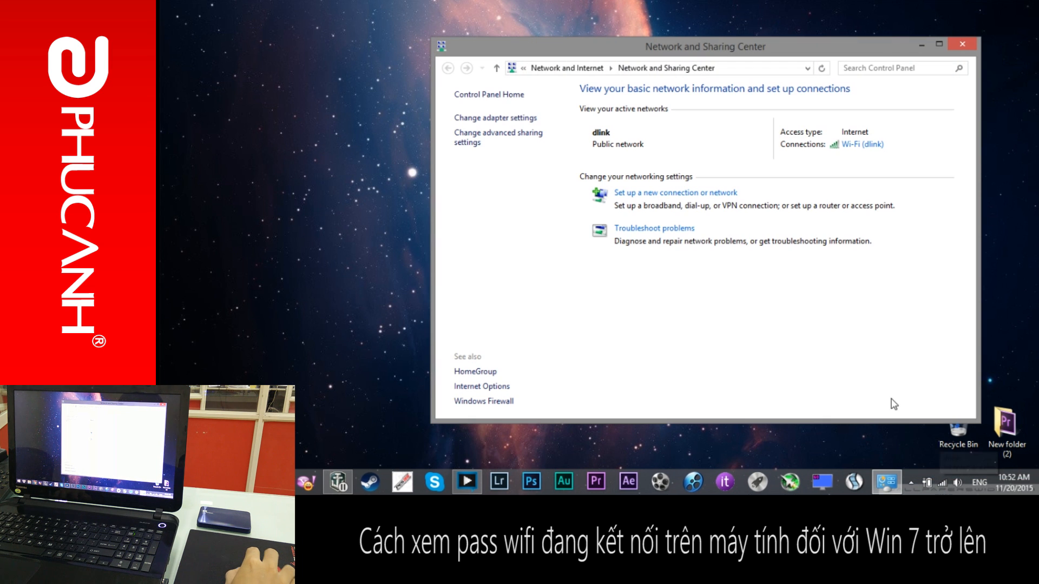
pyautogui.moveTo(864, 155)
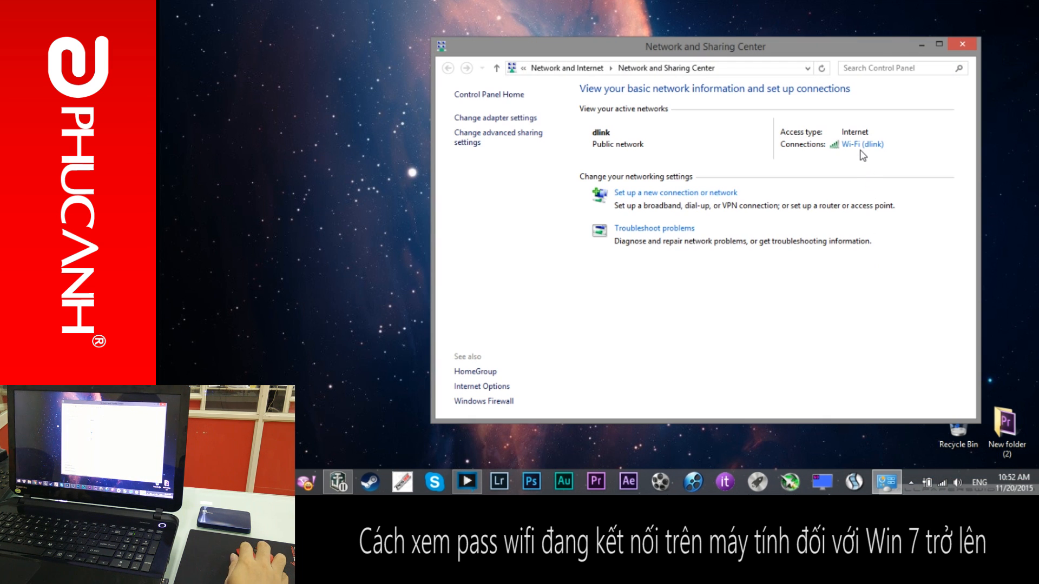
pyautogui.click(862, 144)
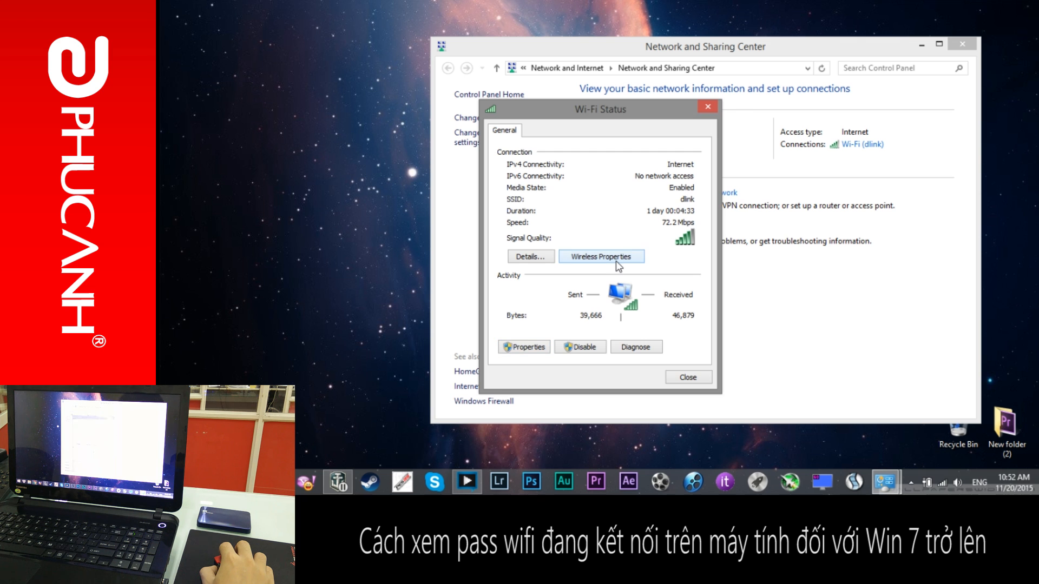
pyautogui.click(600, 256)
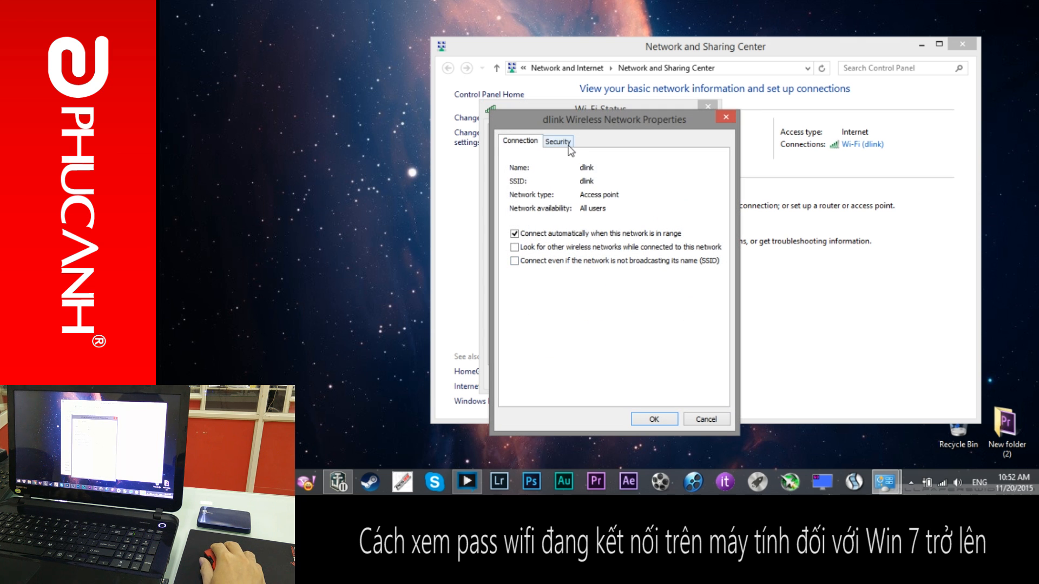
pyautogui.click(558, 141)
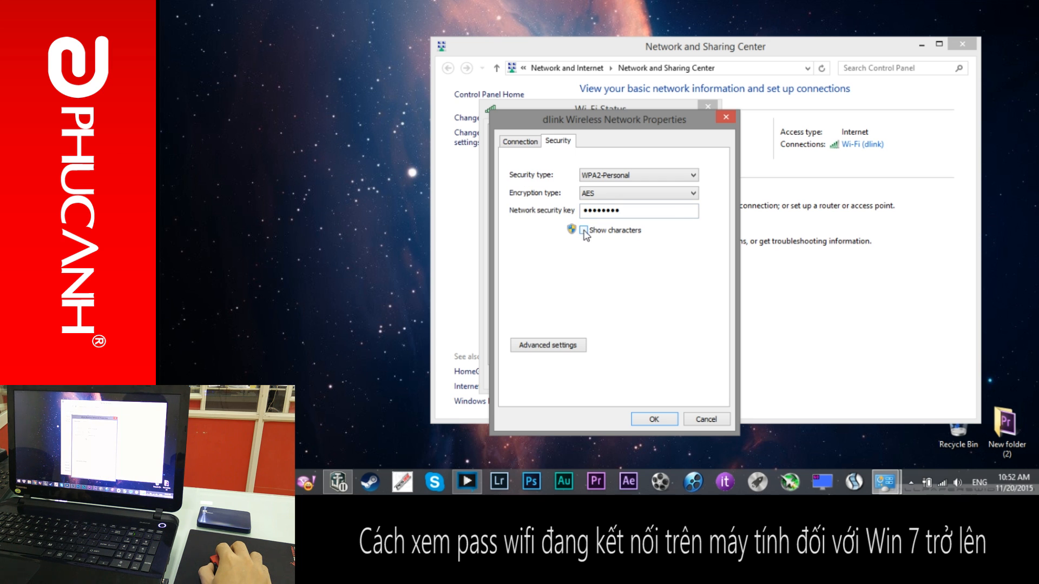
pyautogui.click(583, 229)
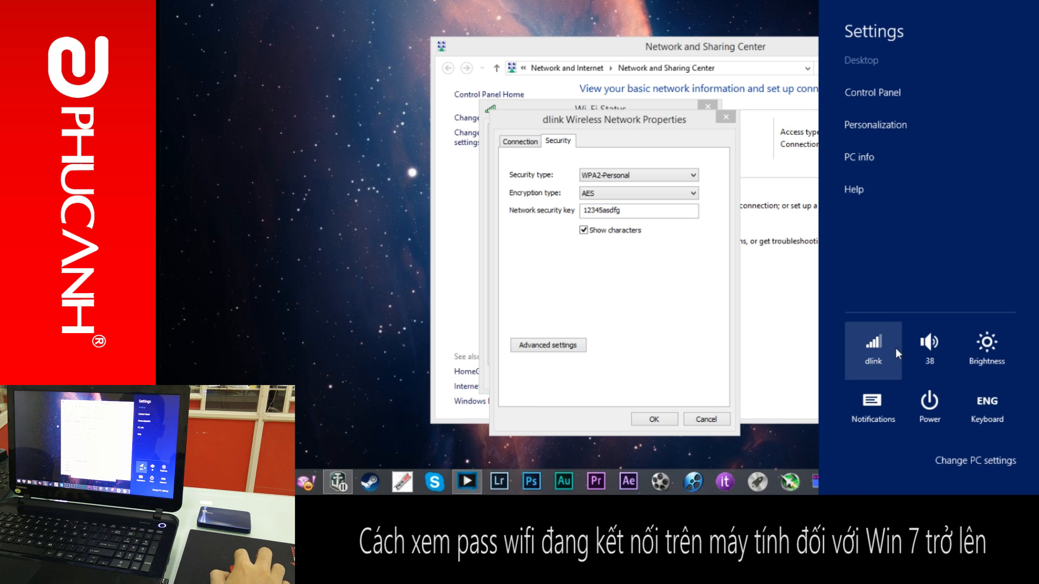
pyautogui.click(872, 343)
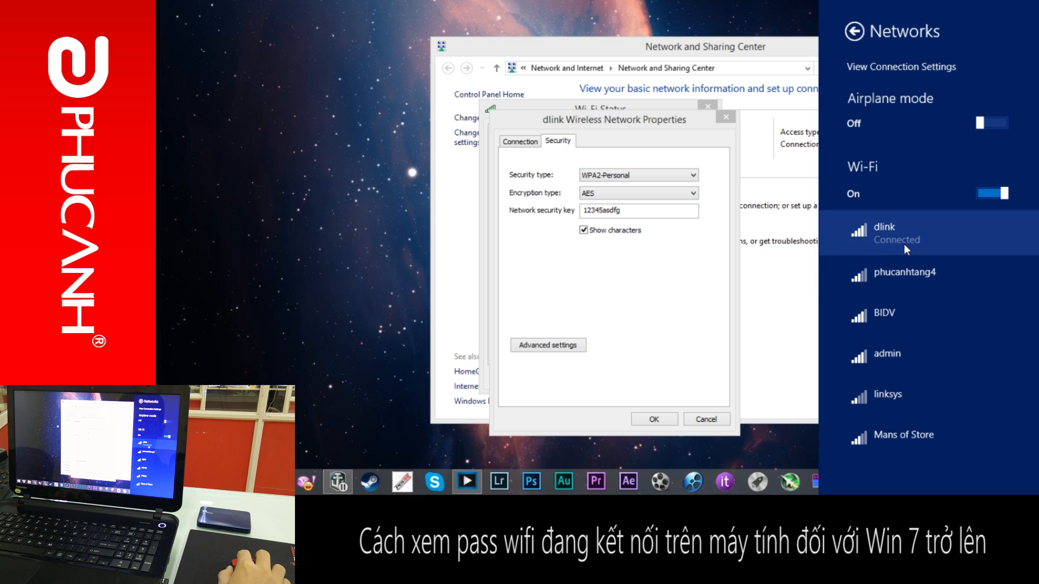
pyautogui.moveTo(695, 262)
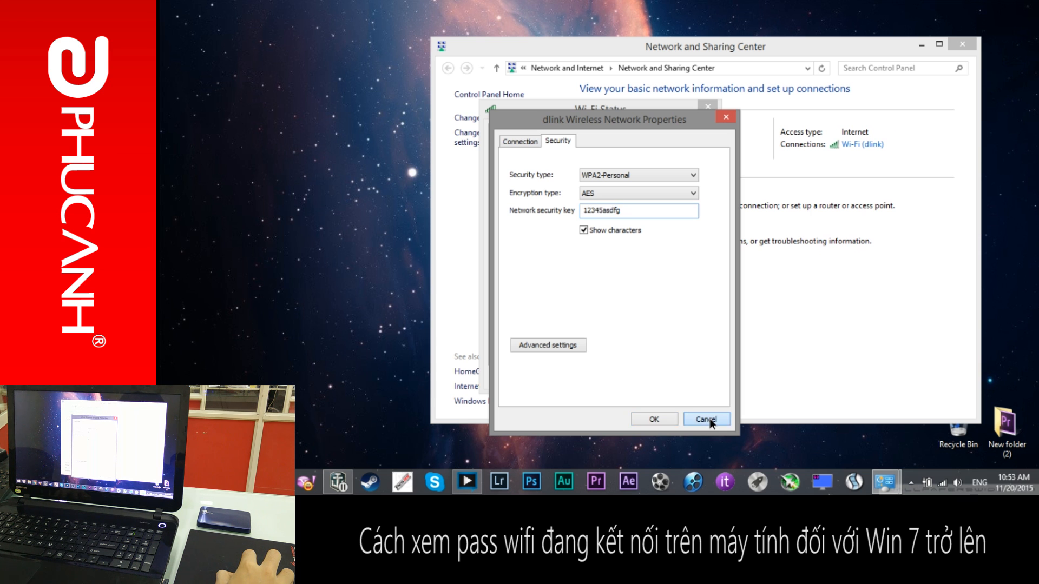
# - Cancel the dlink Wireless Network Properties and close Network and Sharing Center
pyautogui.click(705, 420)
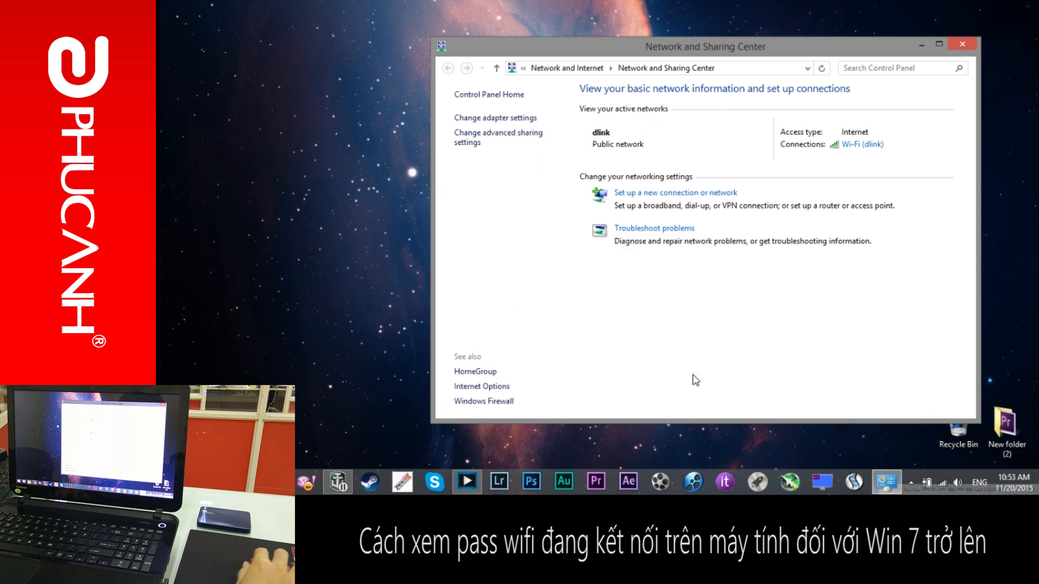
pyautogui.click(961, 44)
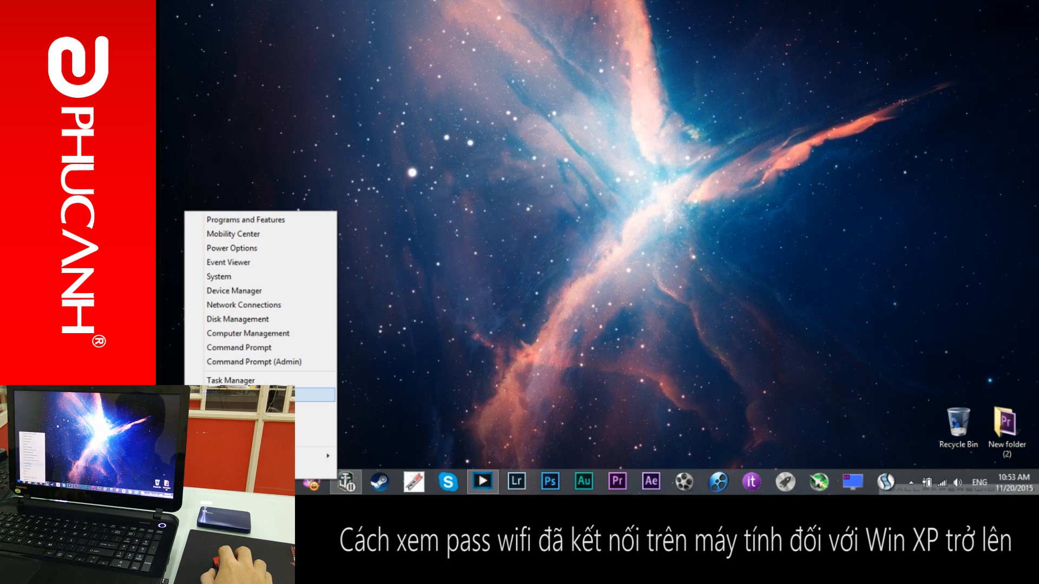
pyautogui.moveTo(243, 305)
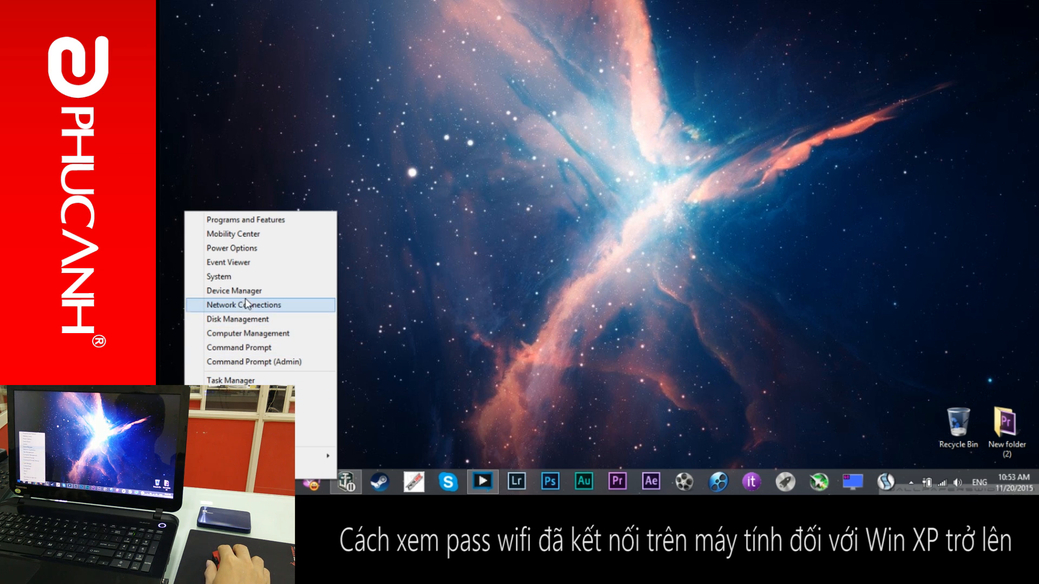
pyautogui.moveTo(249, 362)
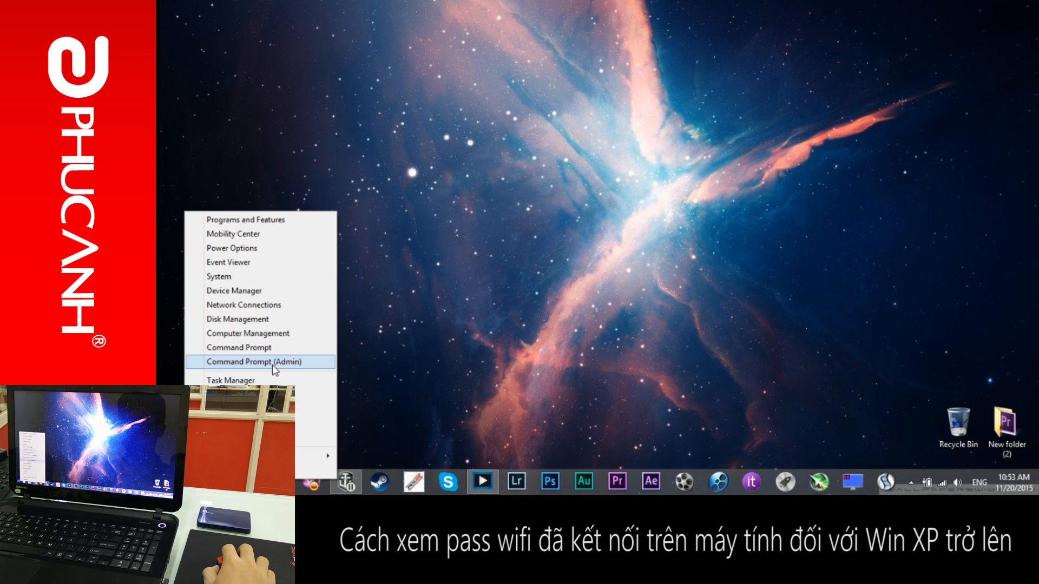
# - Launch Command Prompt (Admin) from the Win+X quick menu
pyautogui.click(257, 361)
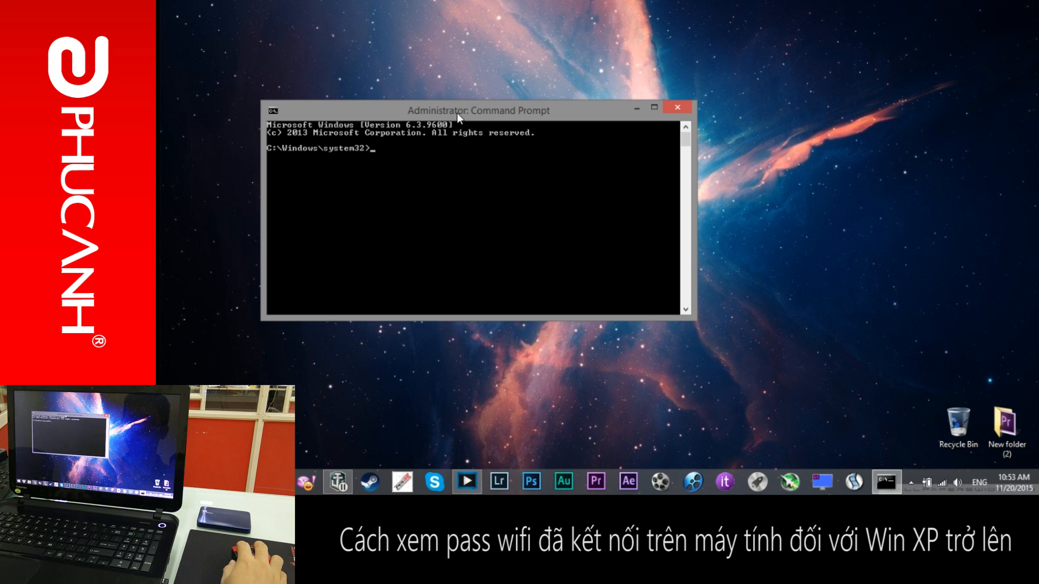
pyautogui.write('netsh wlan show profile name=dlin')
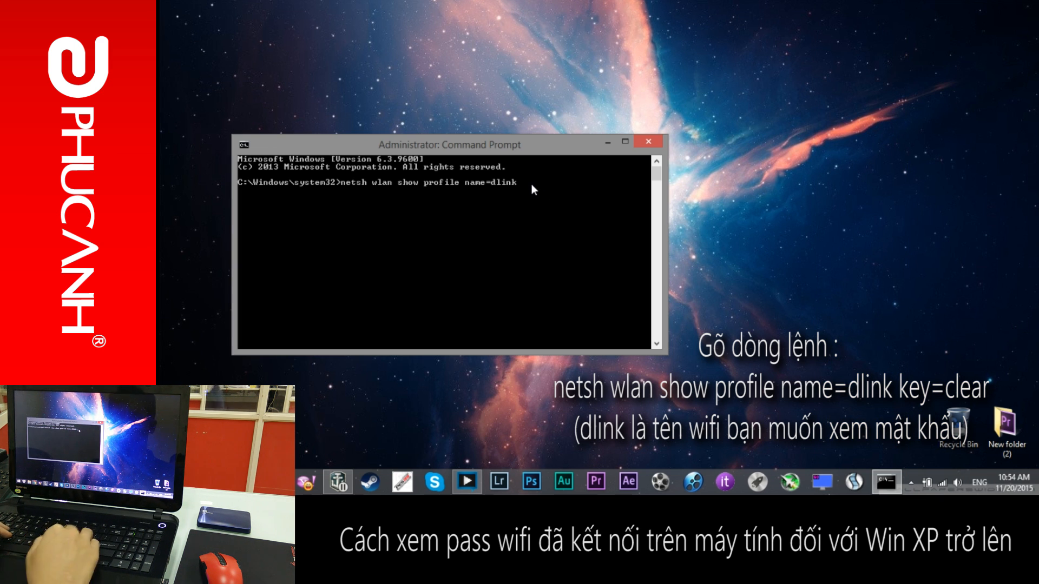
pyautogui.write('key=clear')
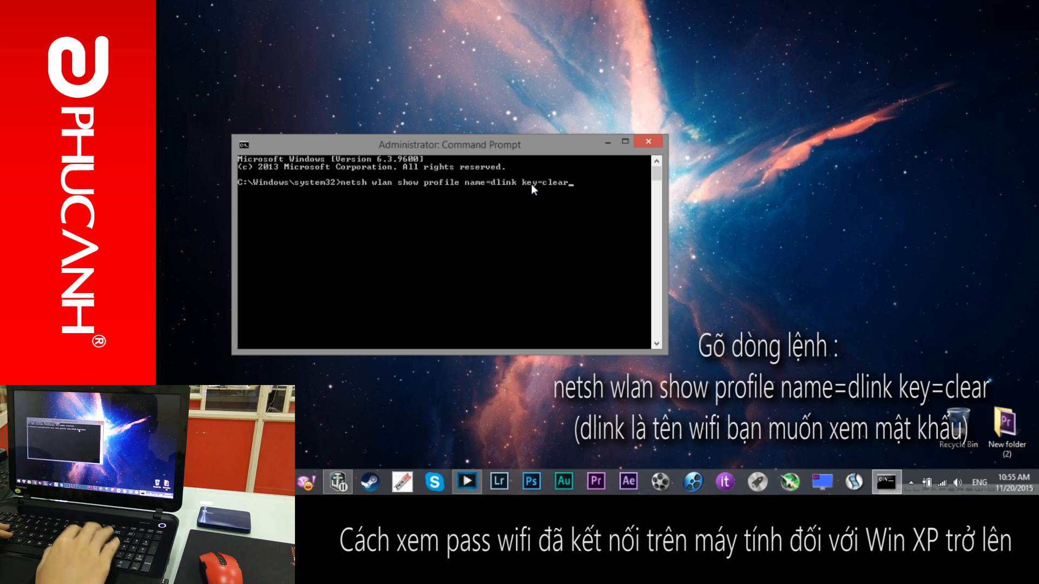
pyautogui.press('enter')
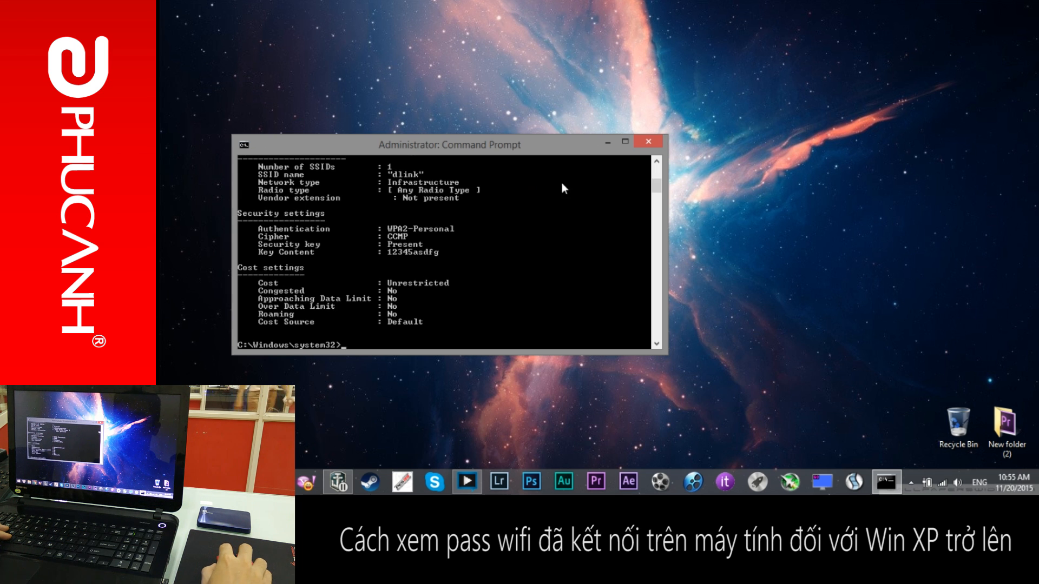
# - Scroll through the dlink profile output from the header down to the key content
pyautogui.scroll(3)
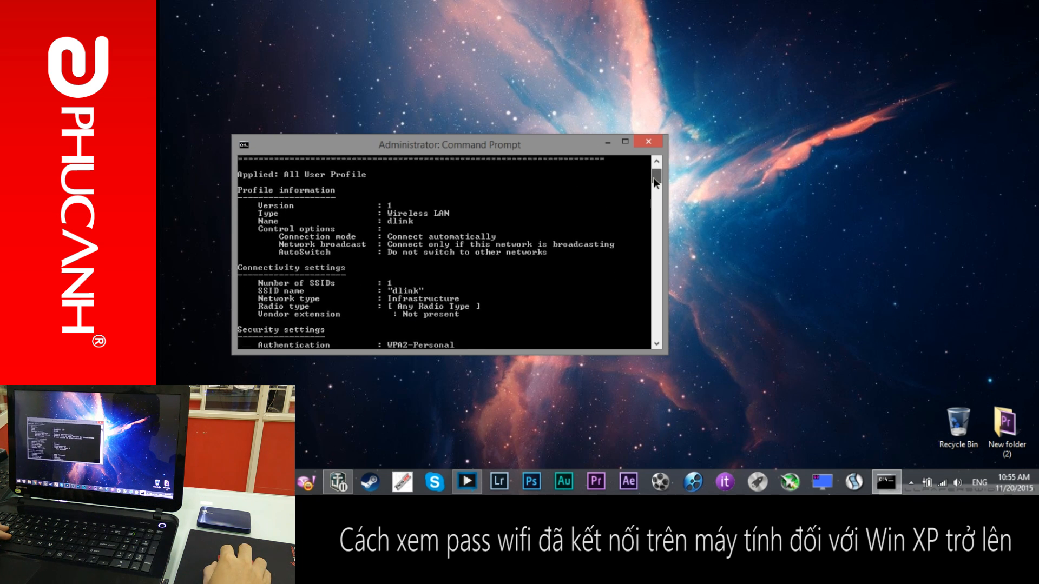
pyautogui.scroll(-3)
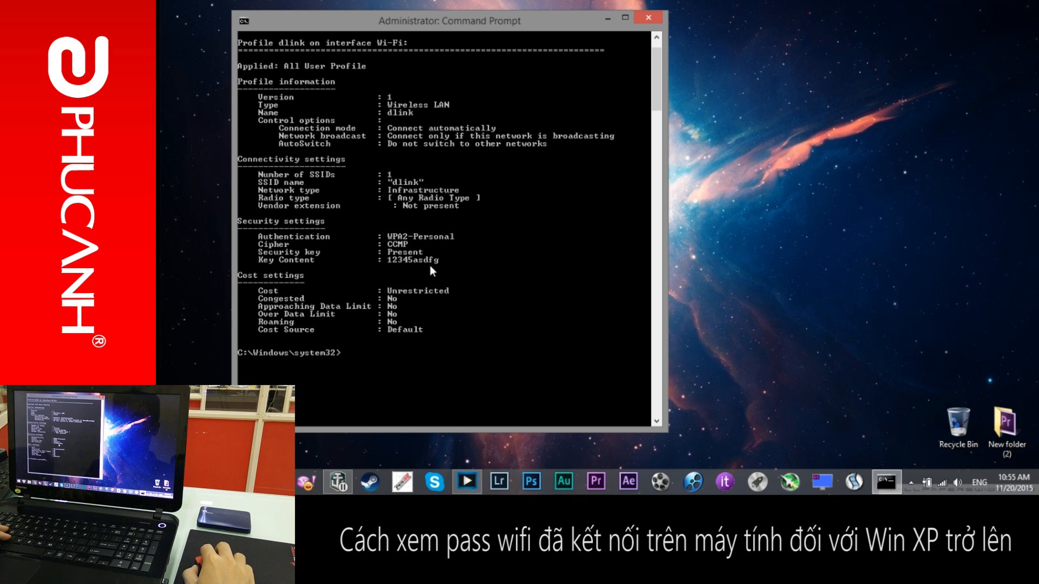
pyautogui.moveTo(436, 270)
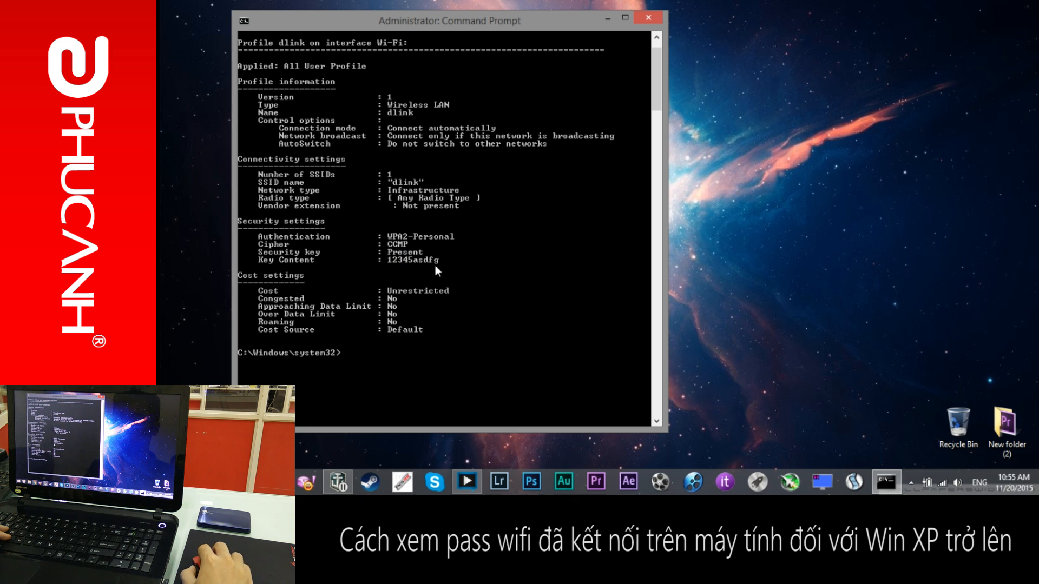